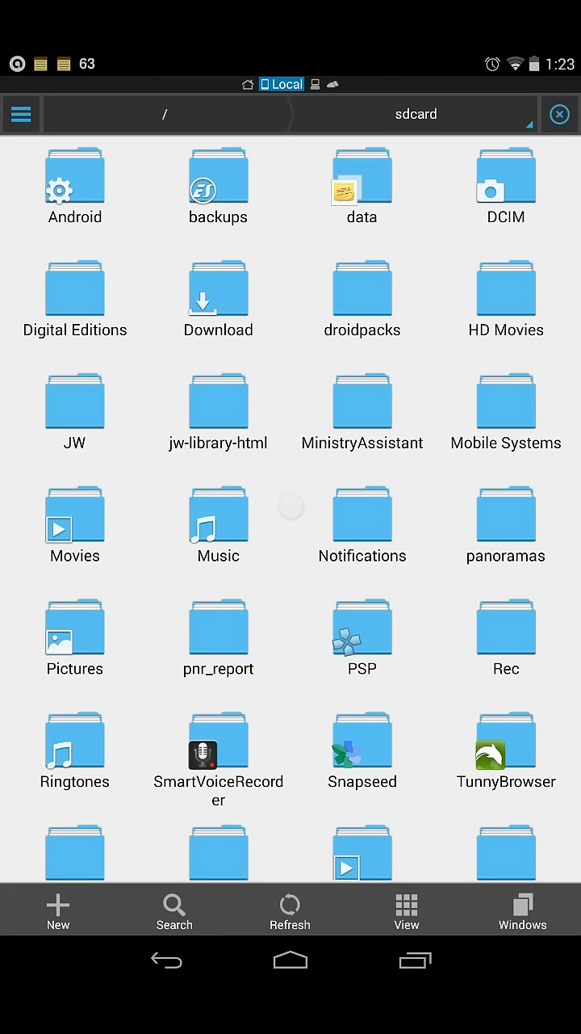
Step: Show the Fast Access panel with Local expanded and choose the USB1002 drive
left_click(23, 113)
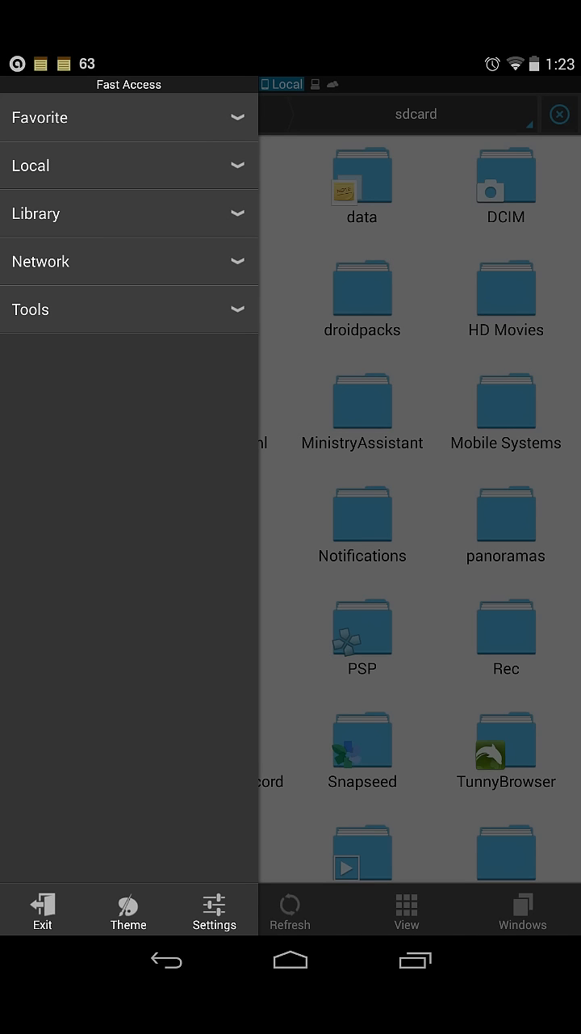
left_click(129, 164)
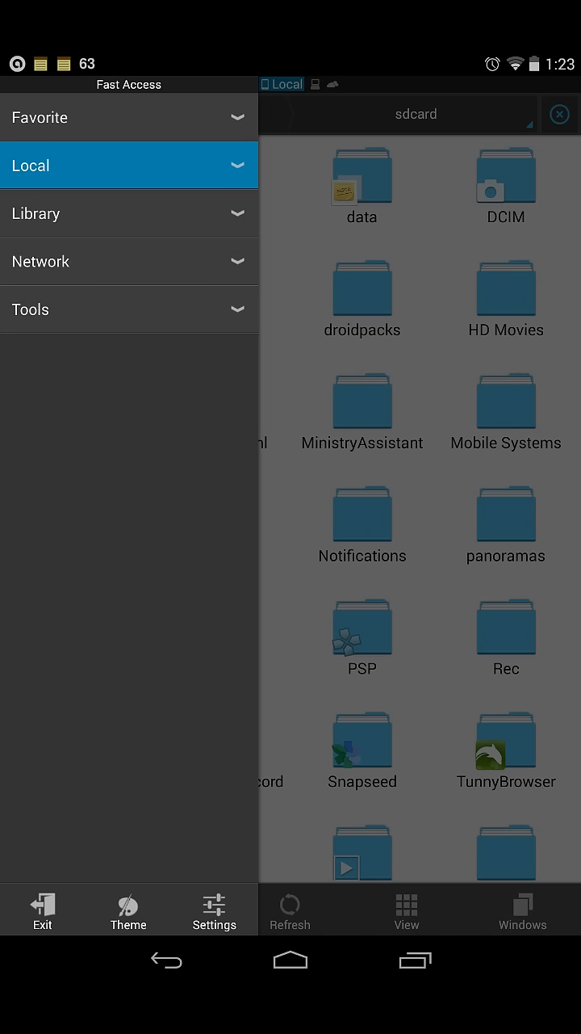
left_click(129, 165)
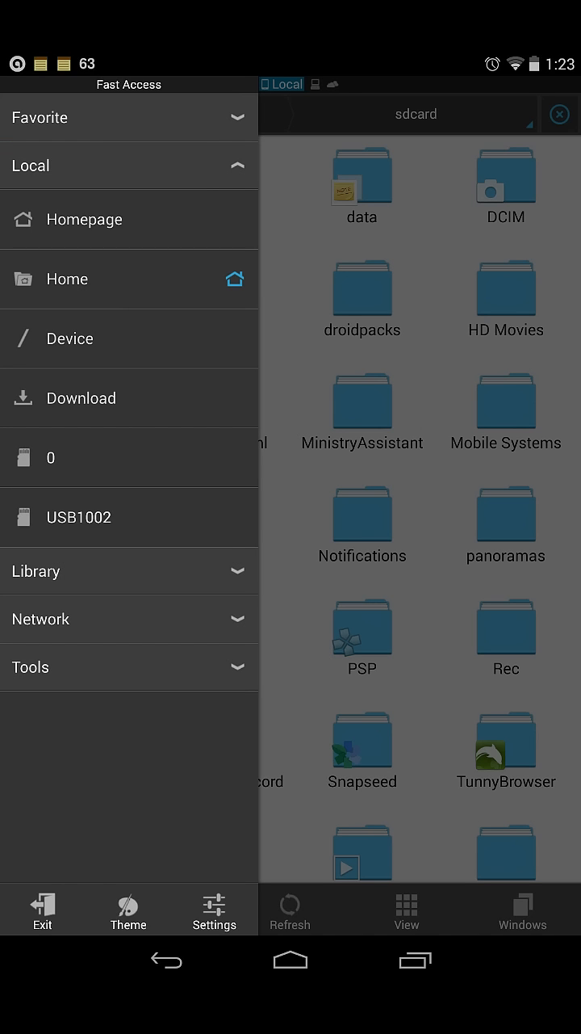
left_click(77, 517)
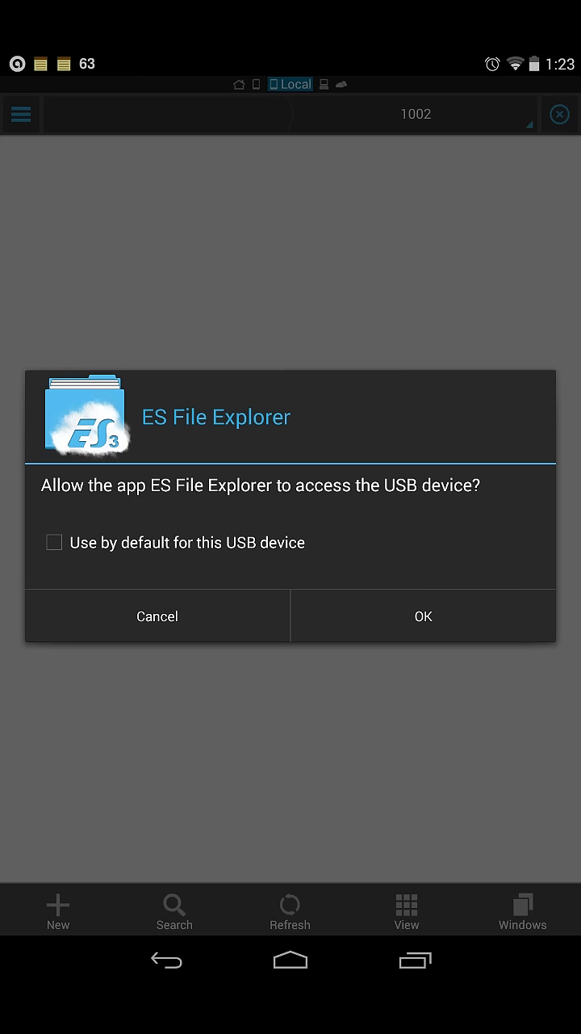
Step: Allow USB access with 'Use by default for this USB device' so UsbStorage appears
left_click(53, 542)
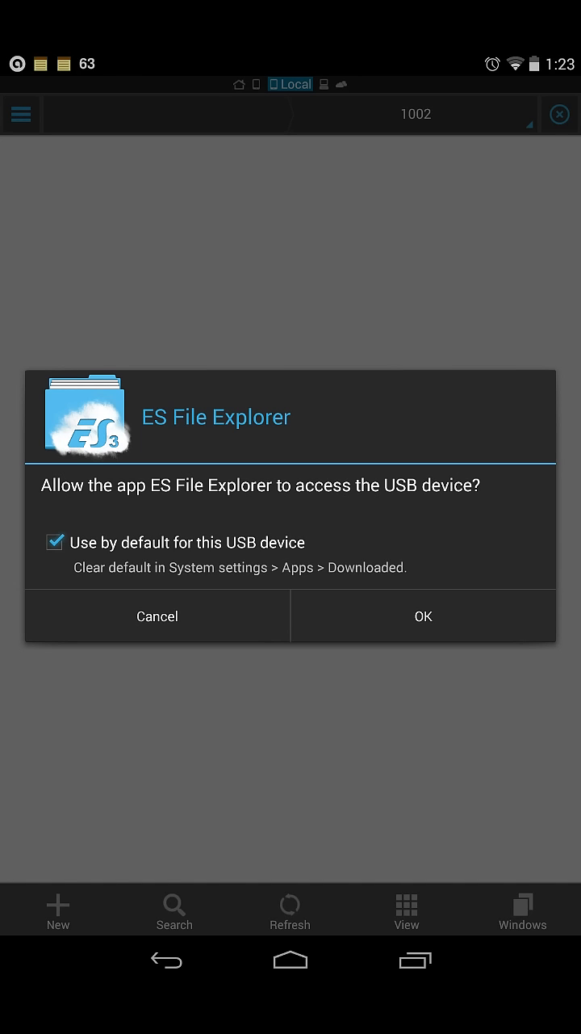
left_click(423, 617)
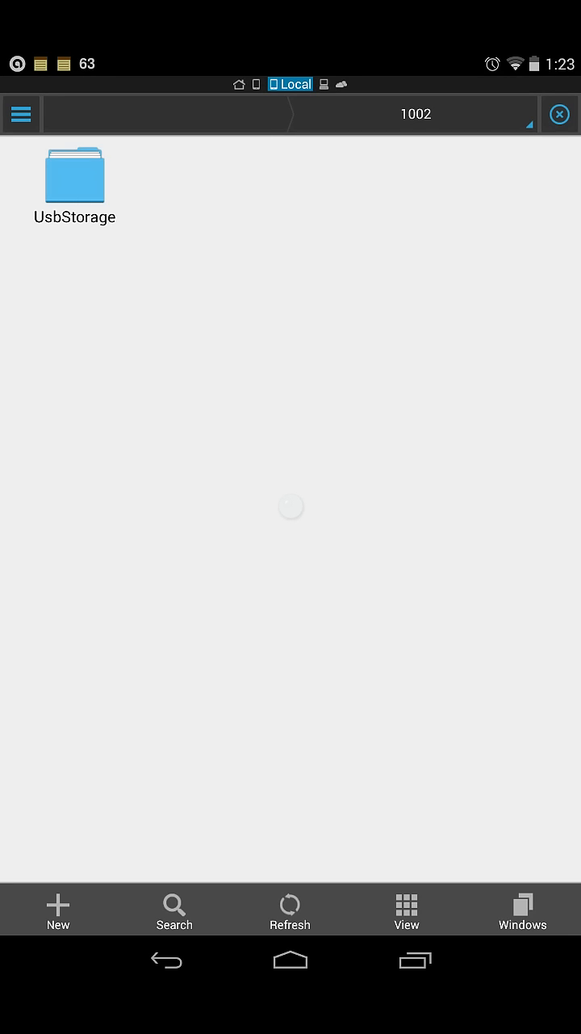